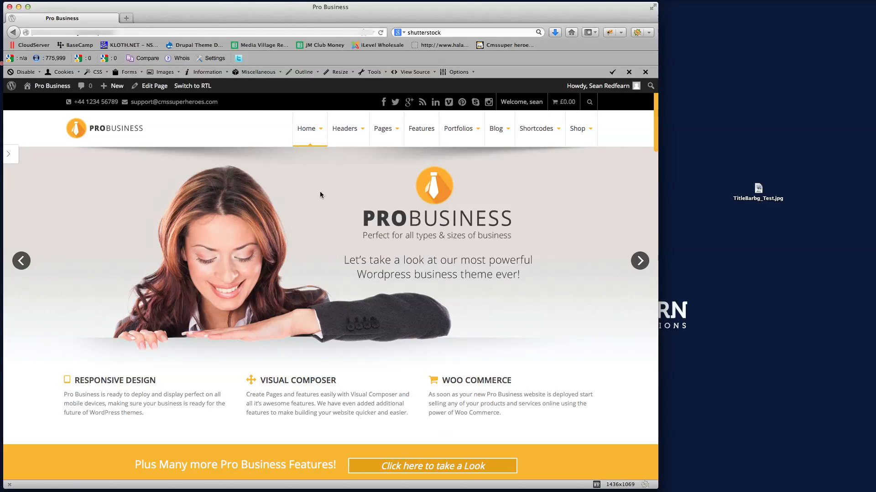
# Navigate via Headers > Title Bar Layouts to the Titlebar Default demo page.
pyautogui.click(345, 129)
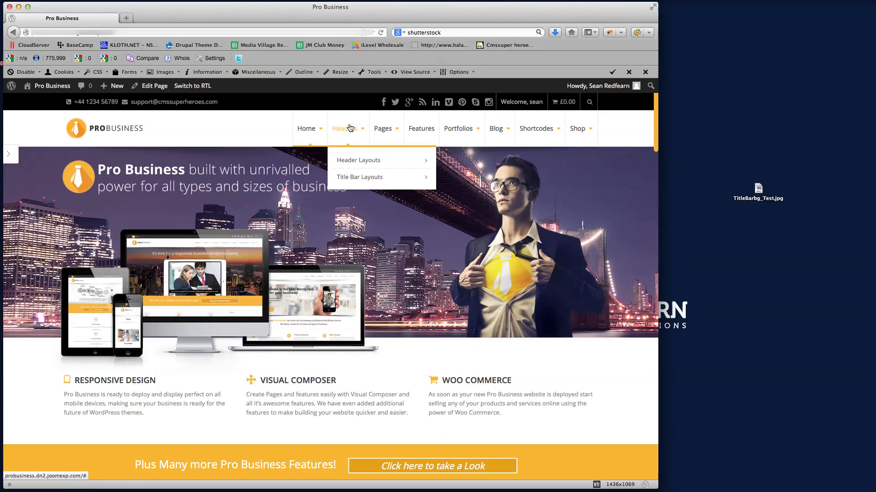
pyautogui.moveTo(354, 179)
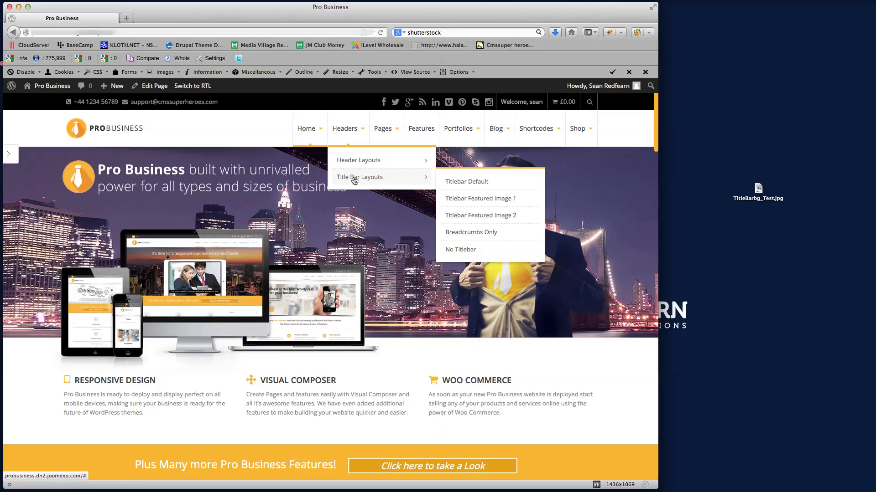
pyautogui.click(466, 181)
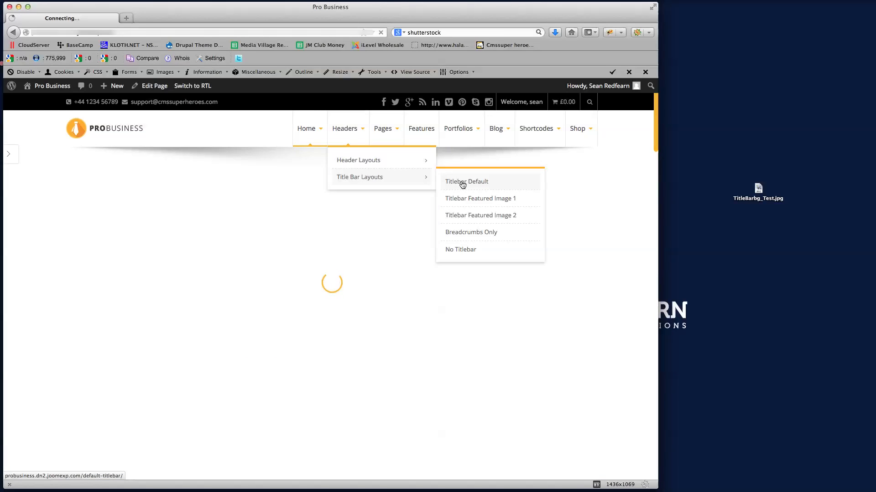
pyautogui.click(466, 182)
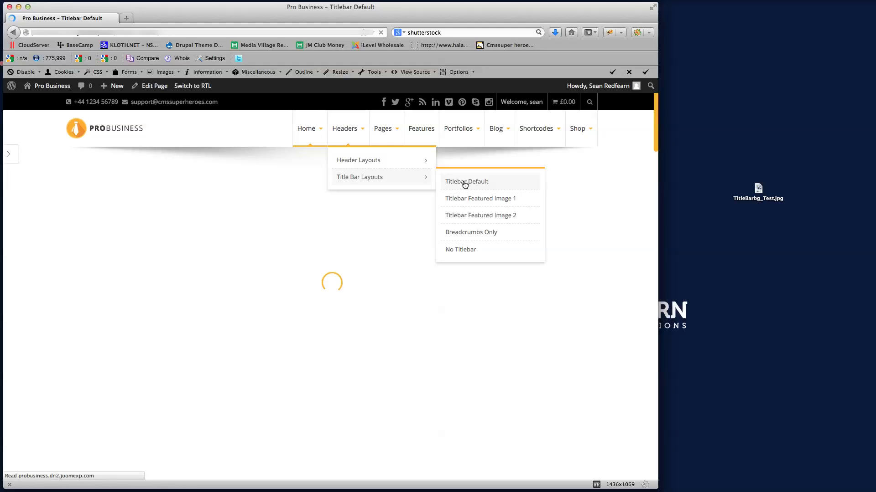
pyautogui.click(466, 182)
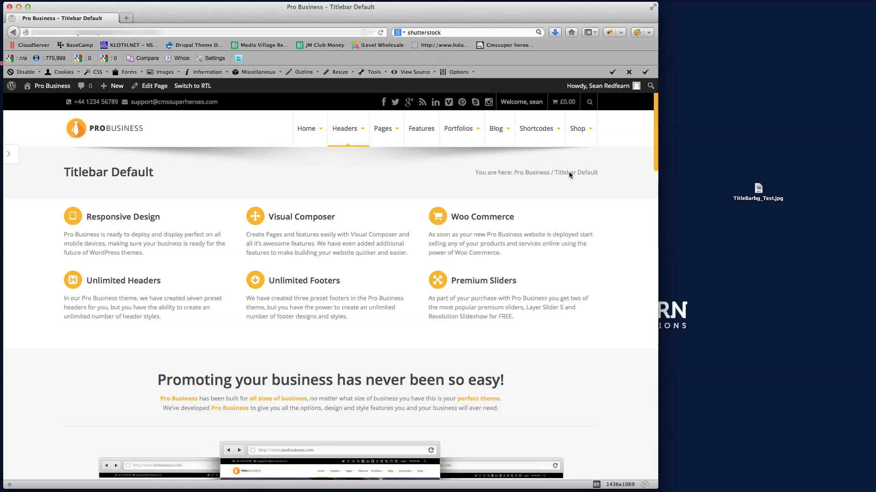
pyautogui.moveTo(290, 225)
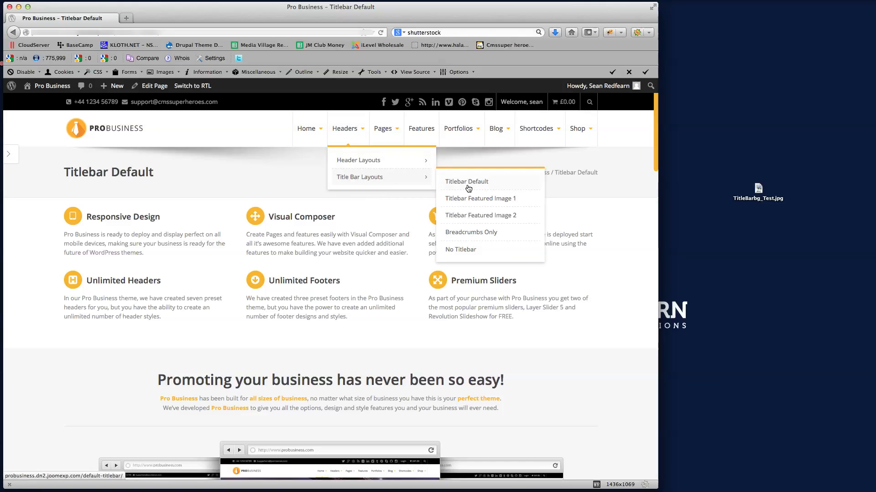
# Go to the Titlebar Featured Image 1 page and launch Edit Page in a new tab.
pyautogui.click(480, 199)
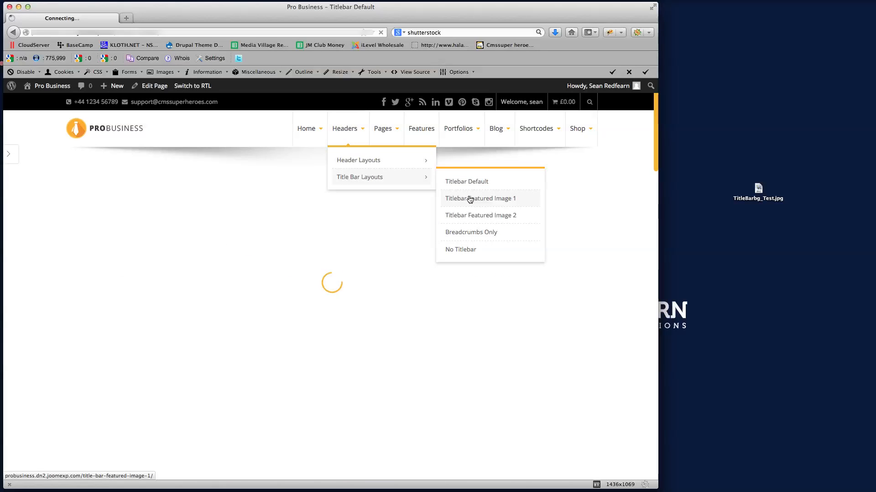
pyautogui.click(479, 199)
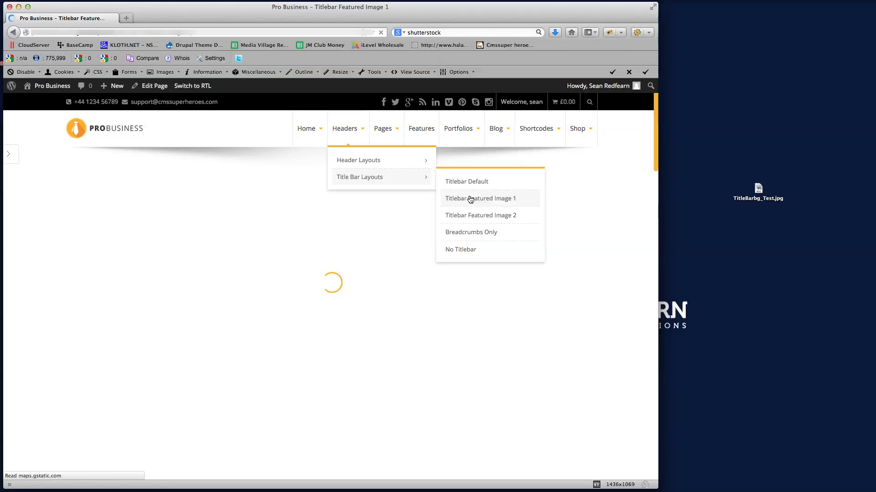
pyautogui.click(480, 199)
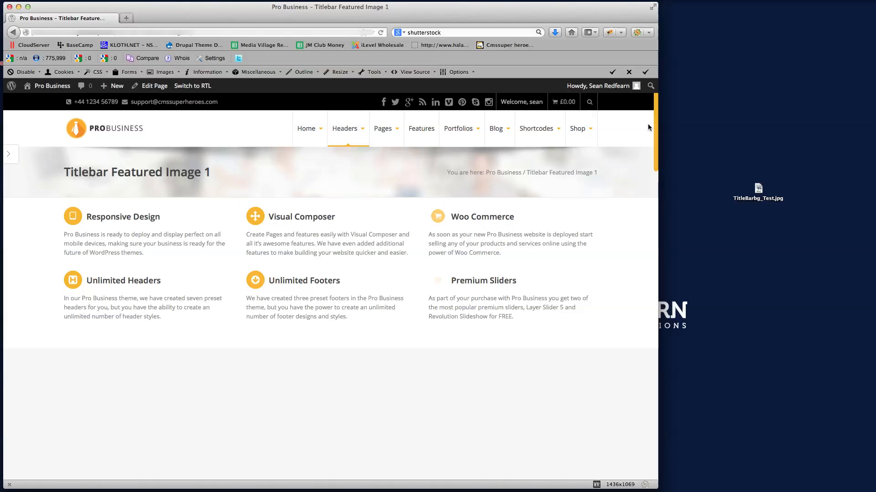
pyautogui.scroll(-3)
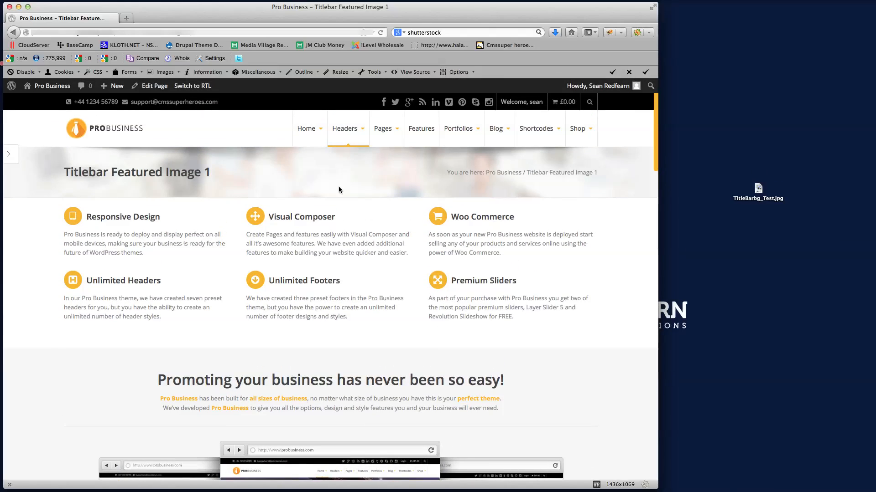
pyautogui.moveTo(106, 184)
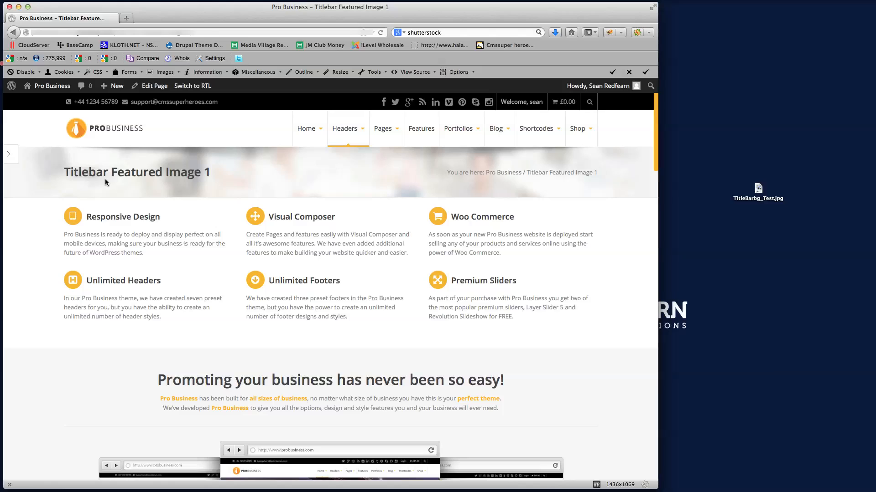
pyautogui.moveTo(203, 187)
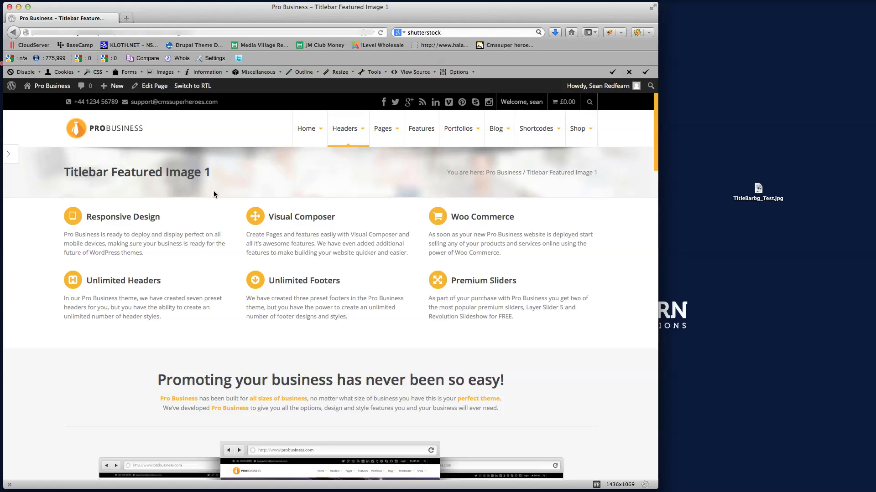
pyautogui.moveTo(349, 195)
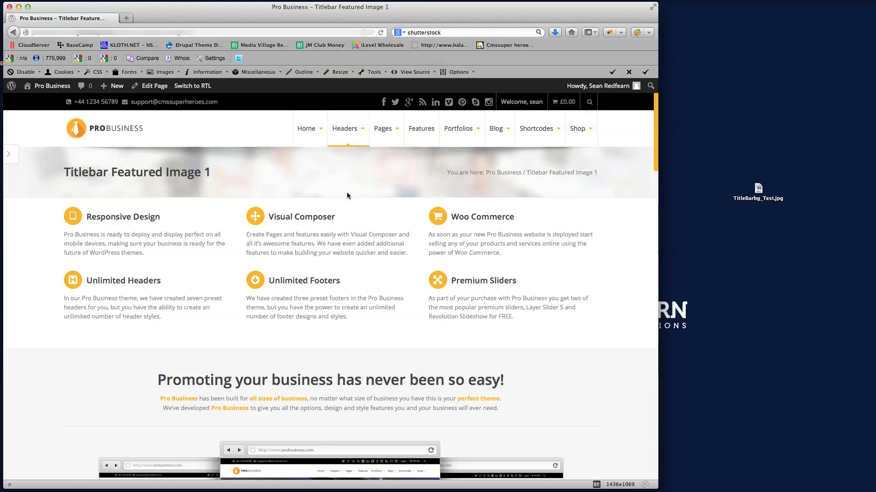
pyautogui.moveTo(166, 191)
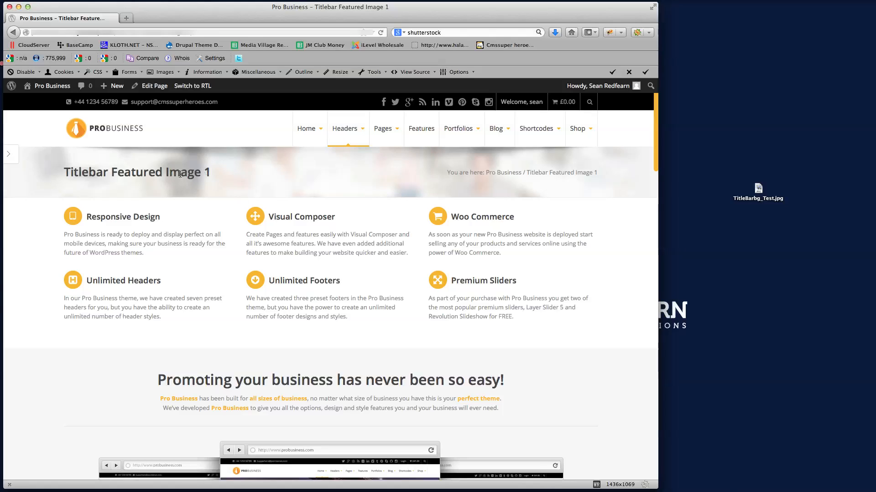
pyautogui.click(191, 44)
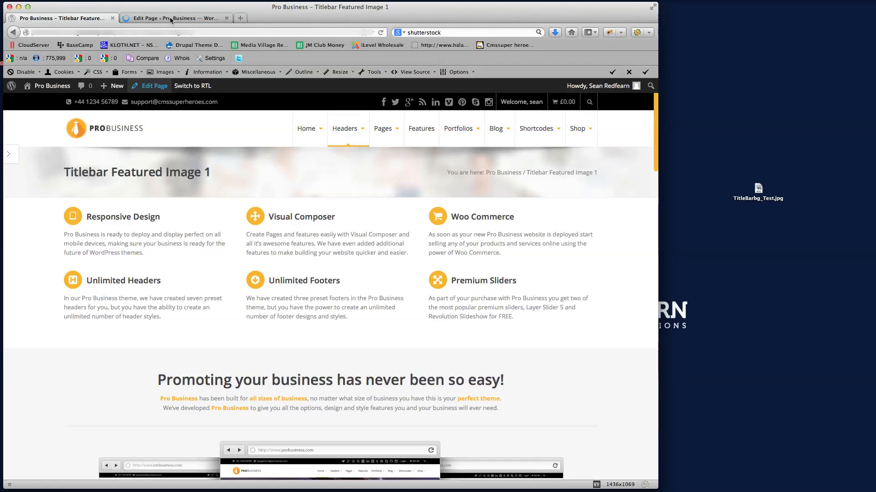
# In Titlebar Settings, clear the Background image URL so the blurred image is removed.
pyautogui.click(170, 19)
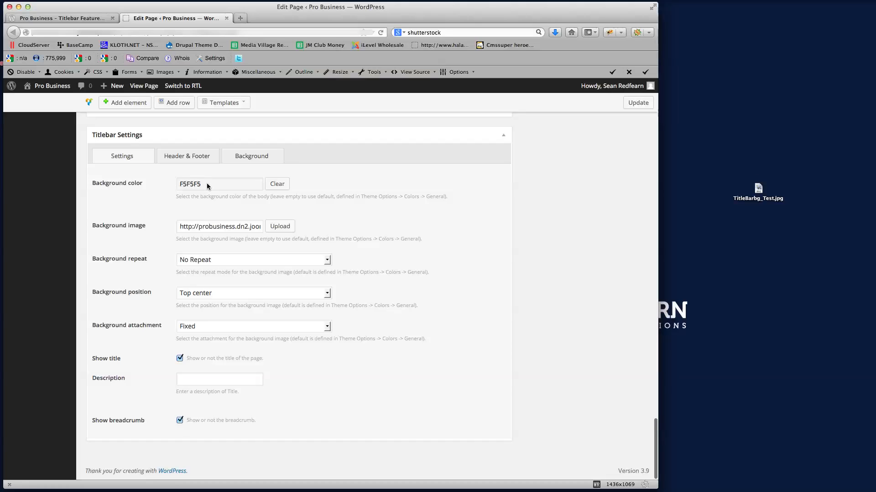
pyautogui.click(219, 184)
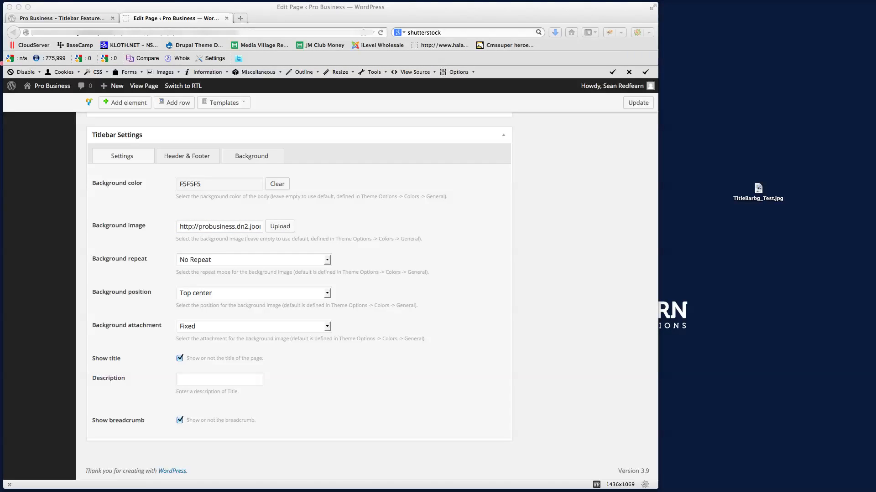
pyautogui.moveTo(179, 321)
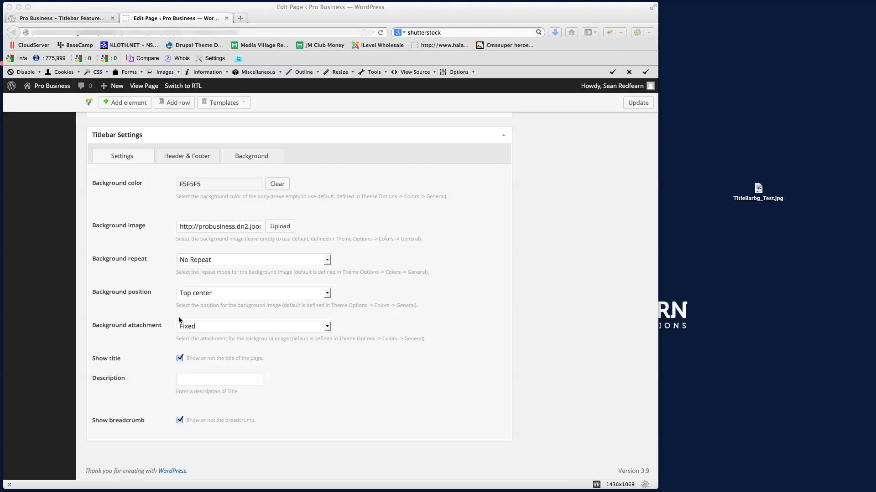
pyautogui.click(219, 226)
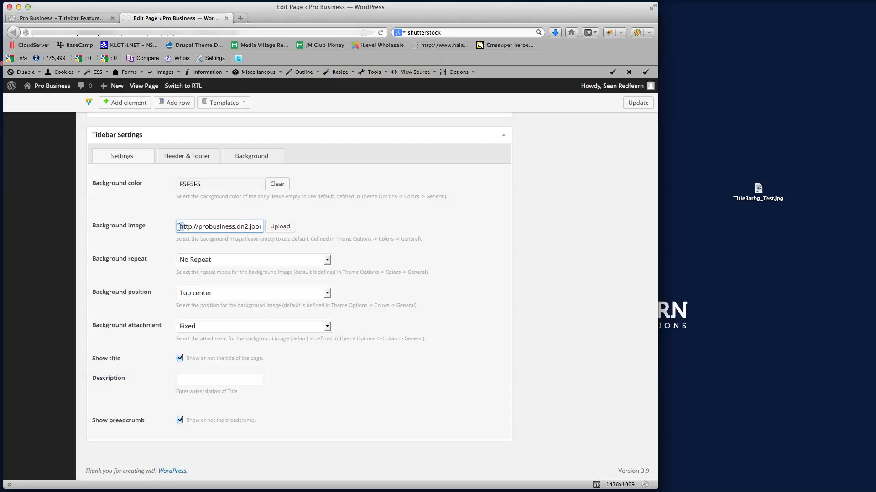
pyautogui.click(197, 226)
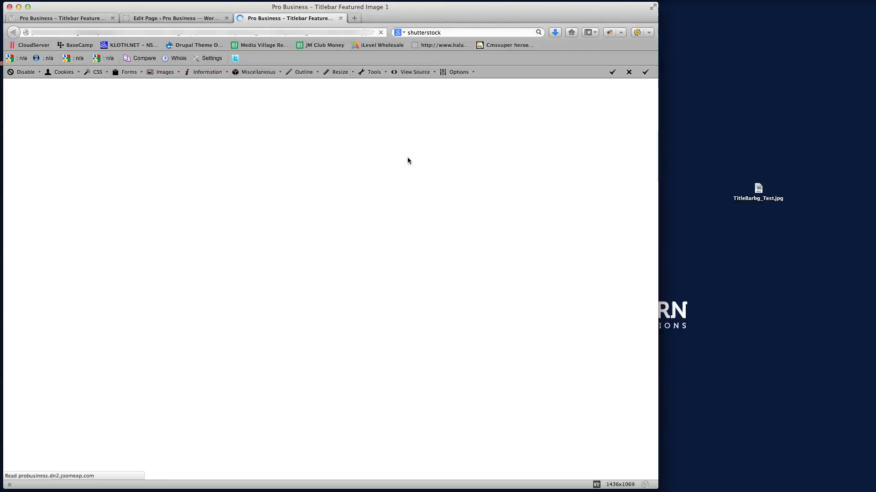
pyautogui.moveTo(398, 165)
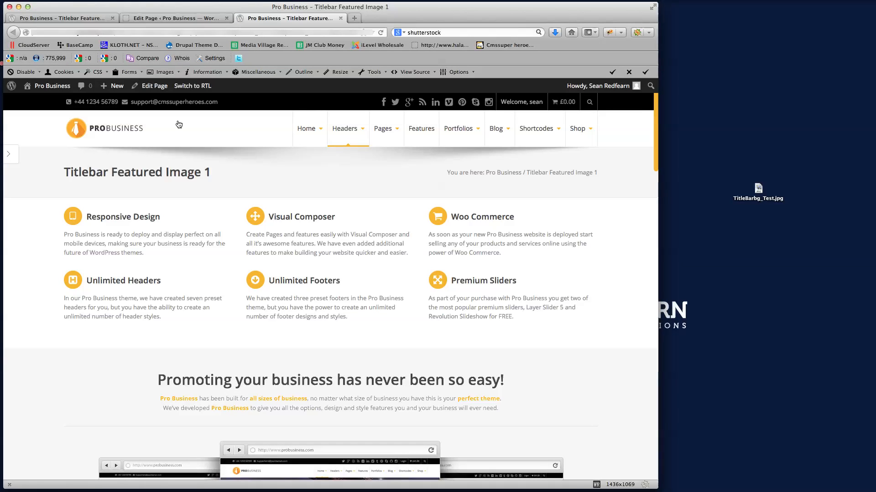
# Keep background colour BD9BF5, update the page and confirm the live title bar is purple.
pyautogui.click(176, 18)
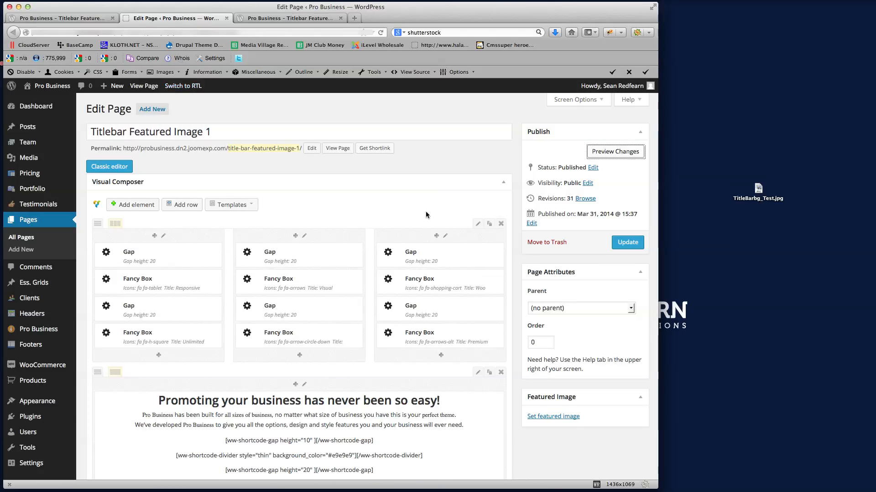
pyautogui.scroll(-3)
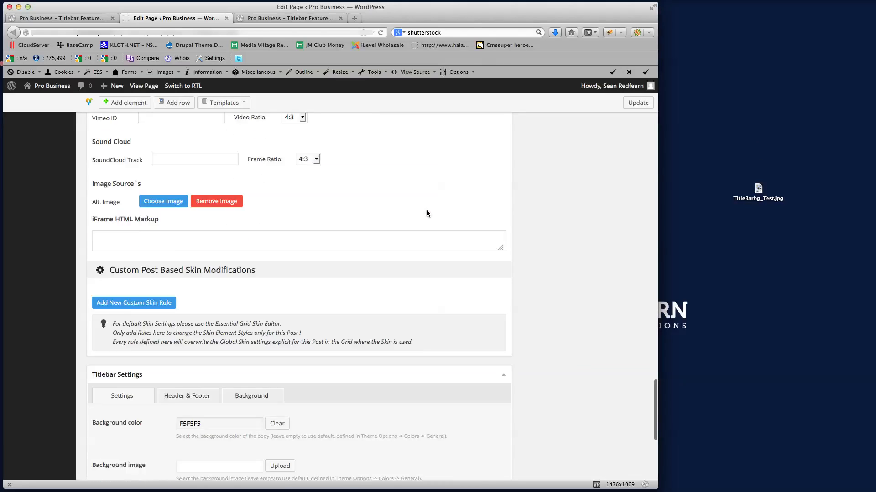
pyautogui.click(219, 222)
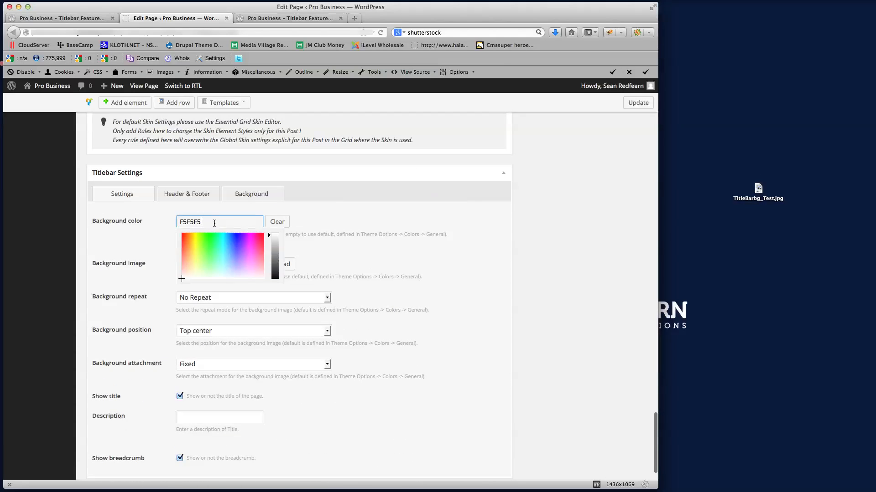
pyautogui.click(240, 260)
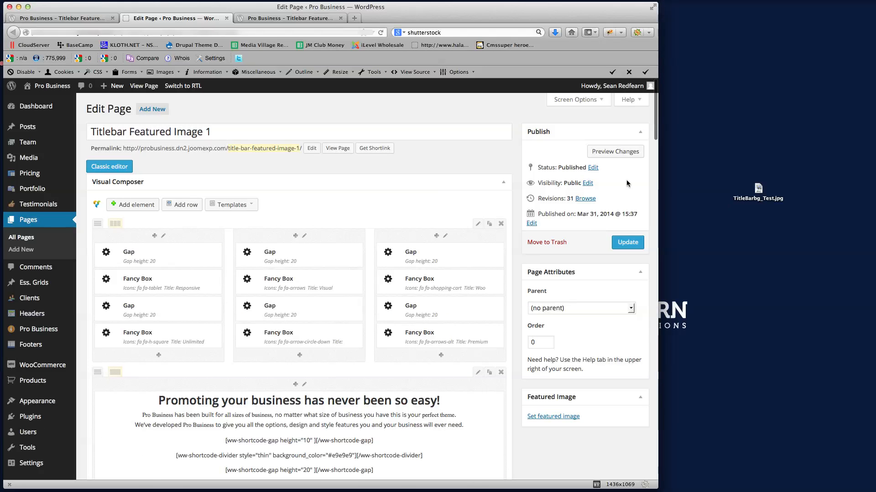
pyautogui.click(615, 151)
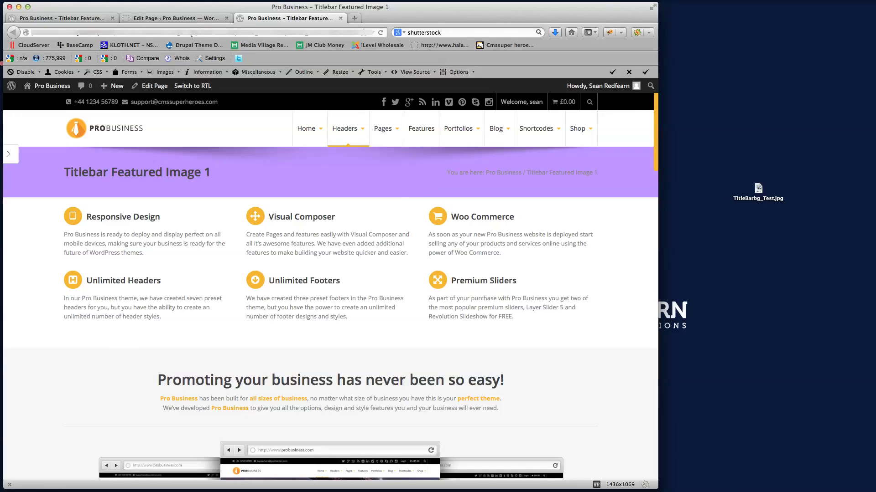
pyautogui.click(175, 17)
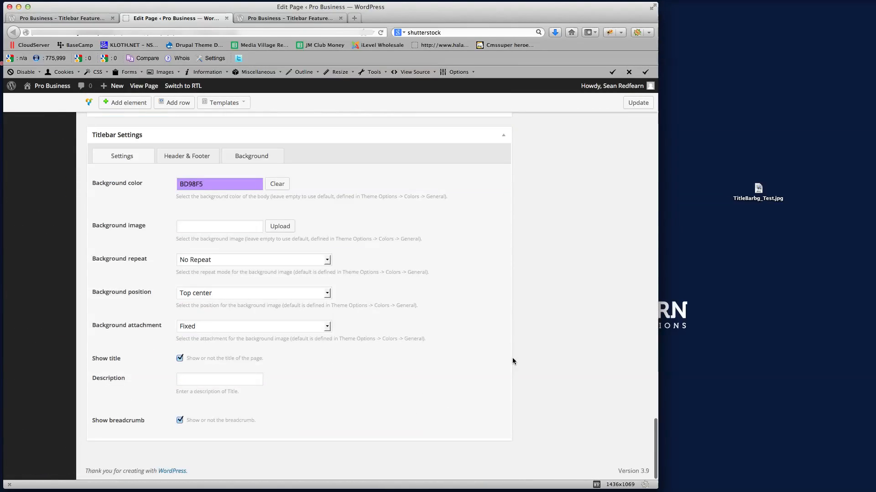
# Change the title bar Background color to F5F5F5.
pyautogui.click(219, 184)
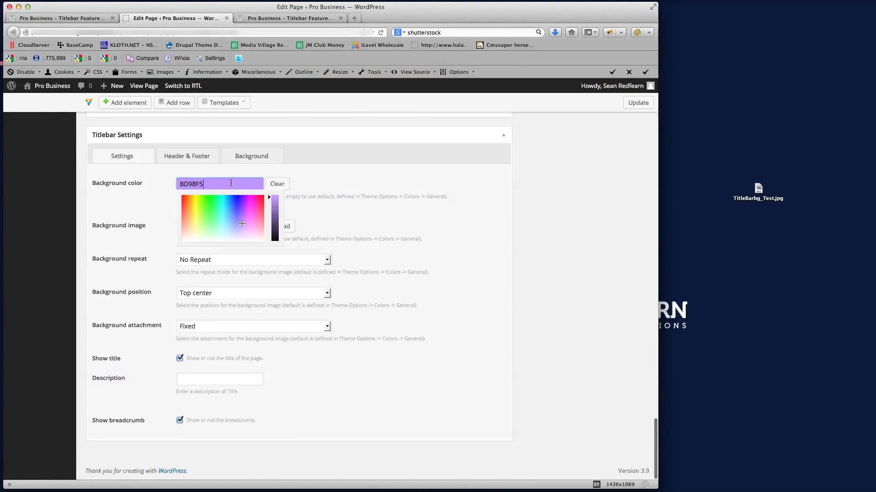
pyautogui.click(249, 241)
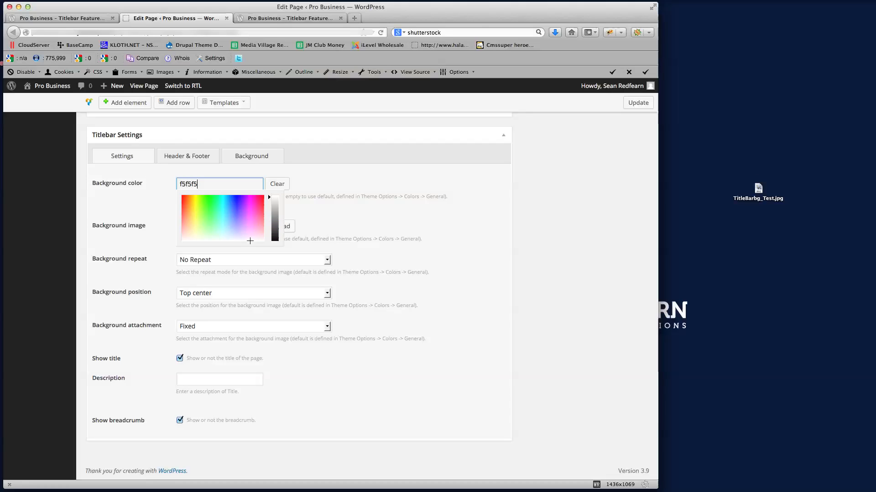
pyautogui.click(392, 236)
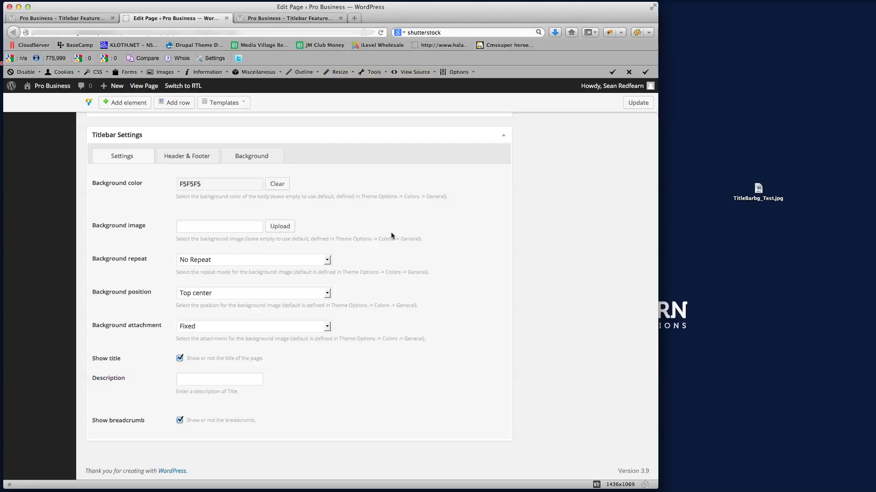
pyautogui.moveTo(124, 272)
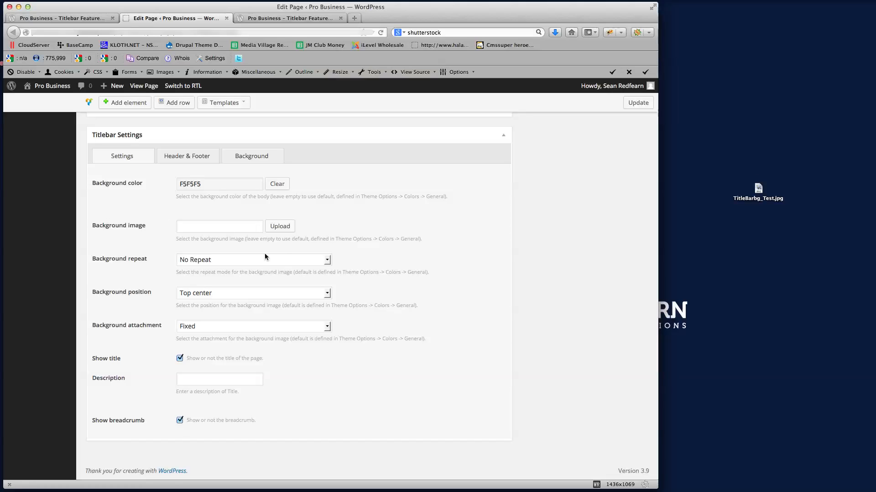
# Upload TitleBarbg_Test.jpg and insert it as the title bar background image.
pyautogui.click(280, 226)
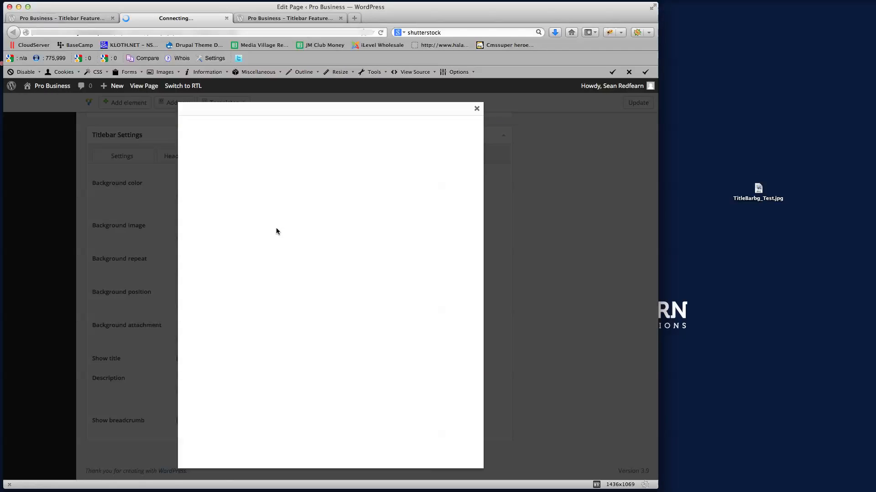
pyautogui.moveTo(270, 239)
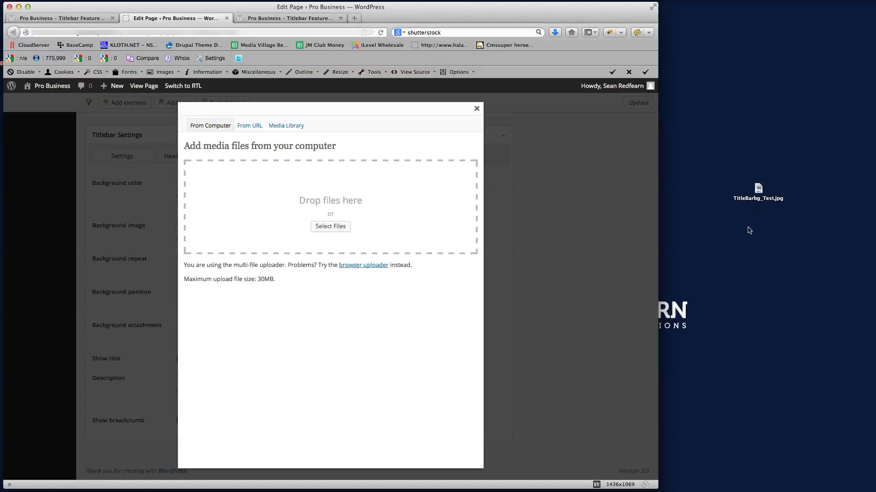
pyautogui.click(758, 189)
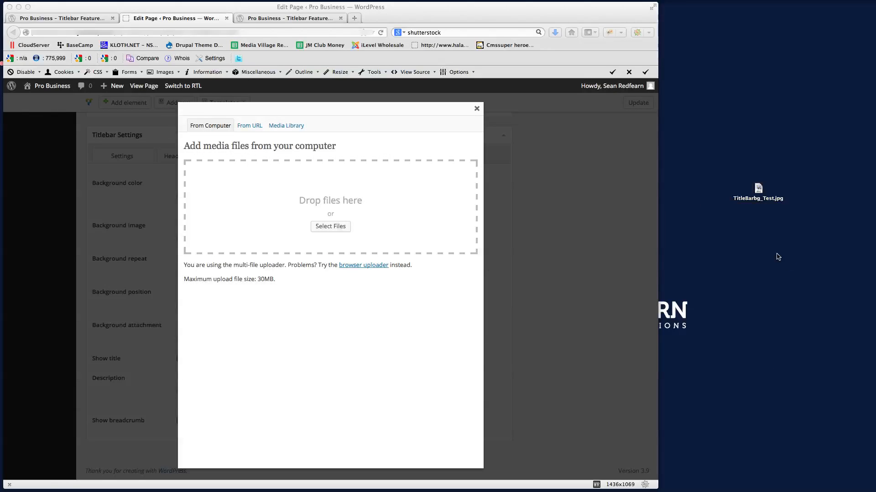
pyautogui.moveTo(758, 192); pyautogui.dragTo(330, 200)
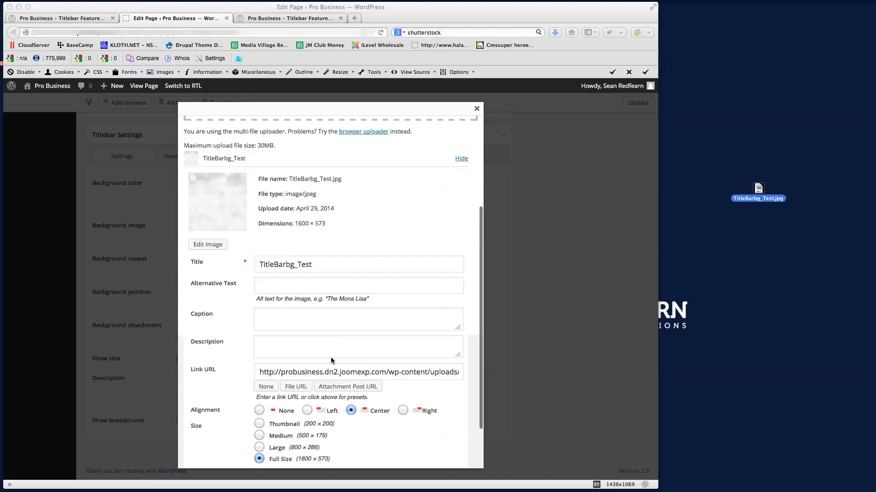
pyautogui.scroll(-3)
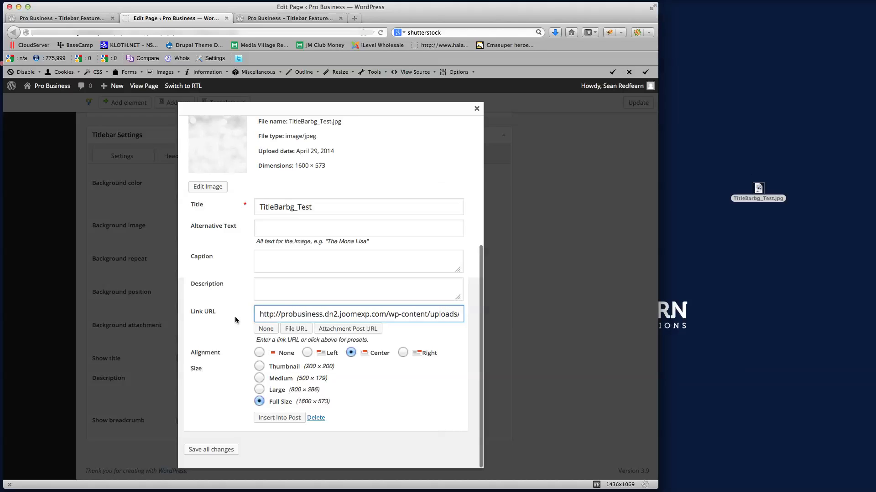
pyautogui.click(279, 418)
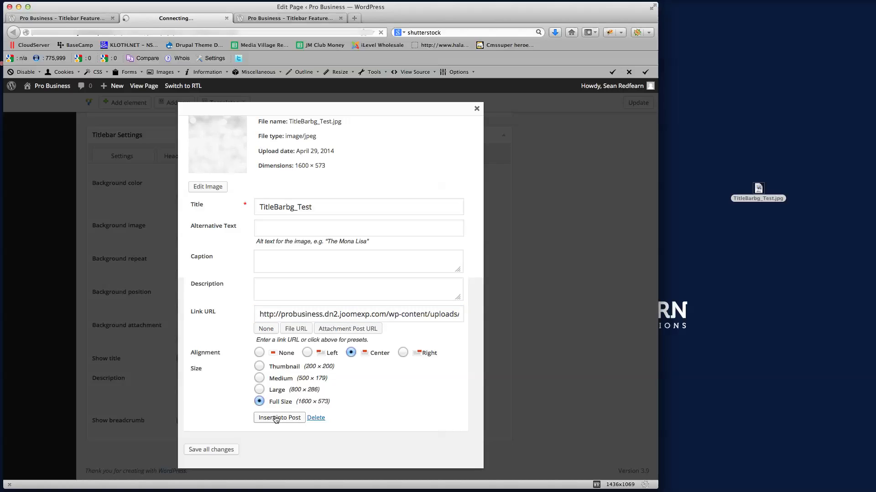
pyautogui.click(279, 418)
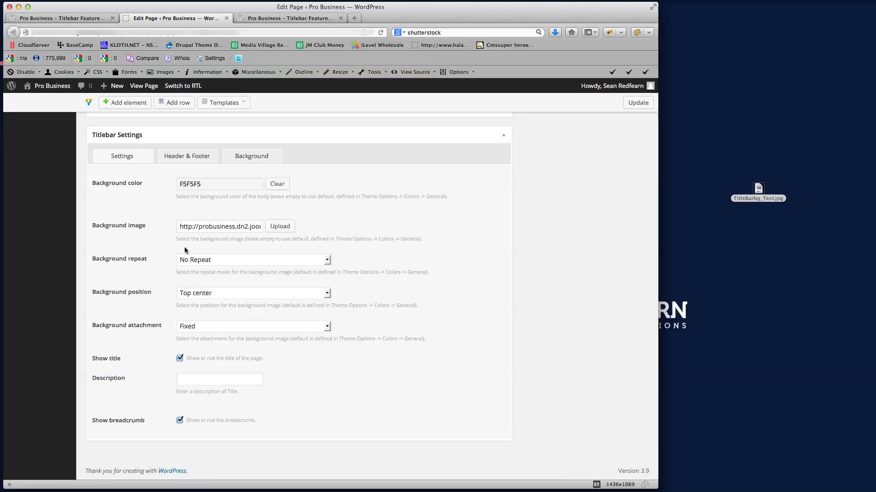
pyautogui.click(219, 226)
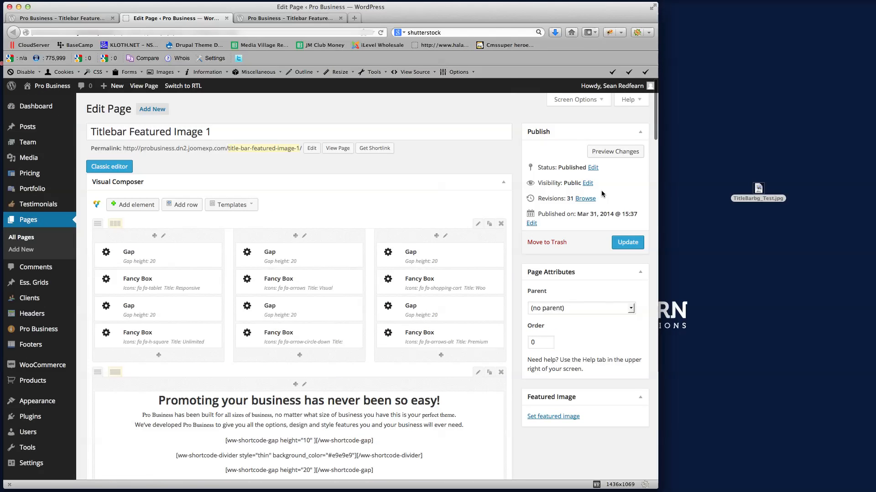
# Update and view the gray textured title bar live, keeping Background attachment Fixed.
pyautogui.click(615, 152)
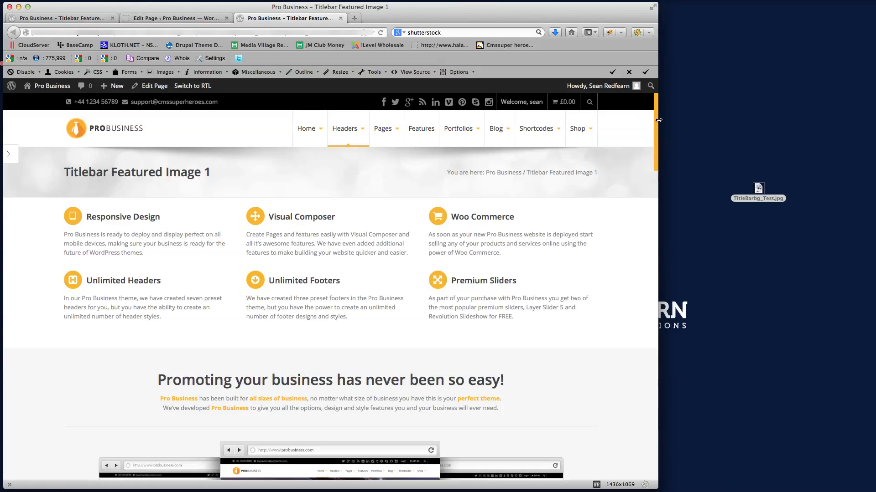
pyautogui.scroll(-3)
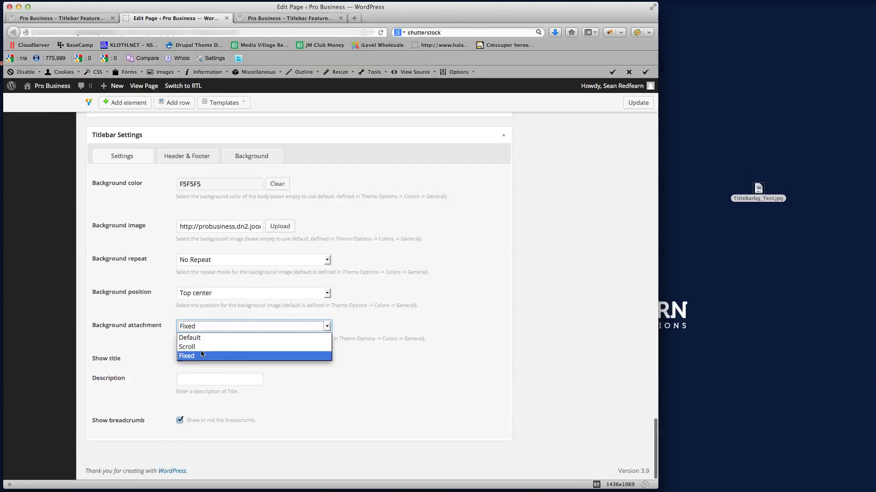
pyautogui.moveTo(189, 337)
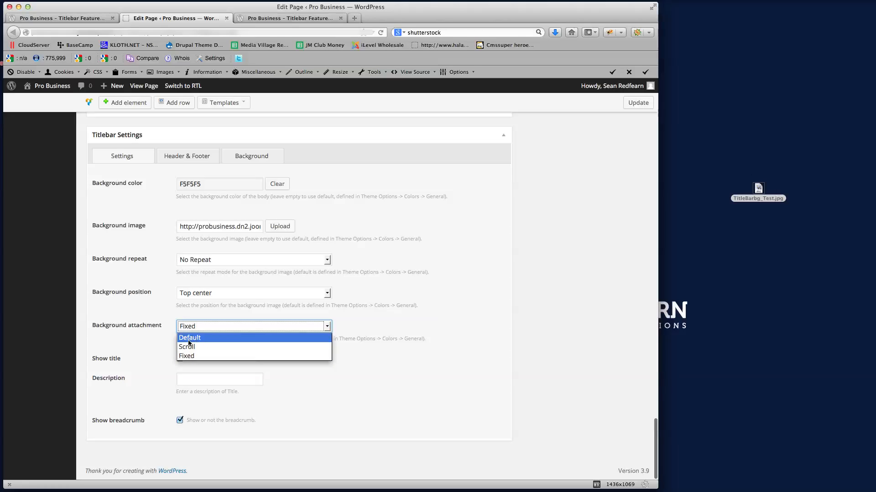
pyautogui.click(186, 356)
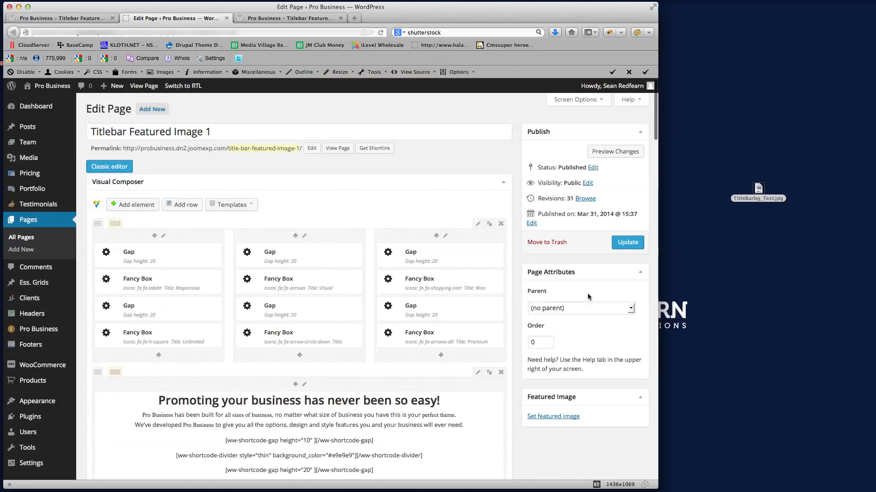
# Turn off Show breadcrumb, update and verify the live title bar shows only the title.
pyautogui.click(615, 152)
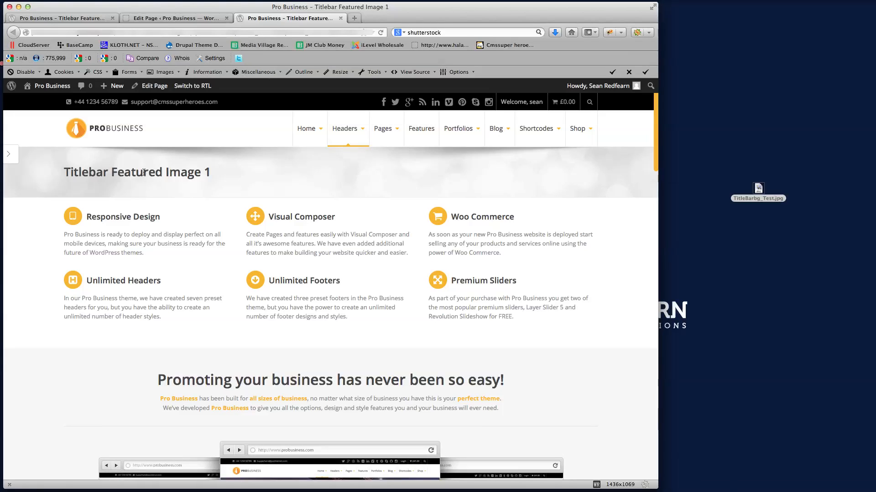
pyautogui.click(173, 18)
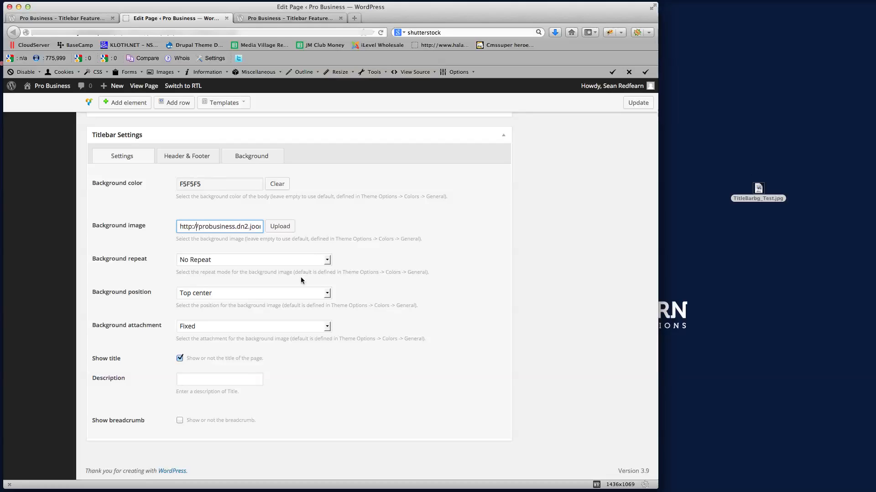
pyautogui.moveTo(285, 403)
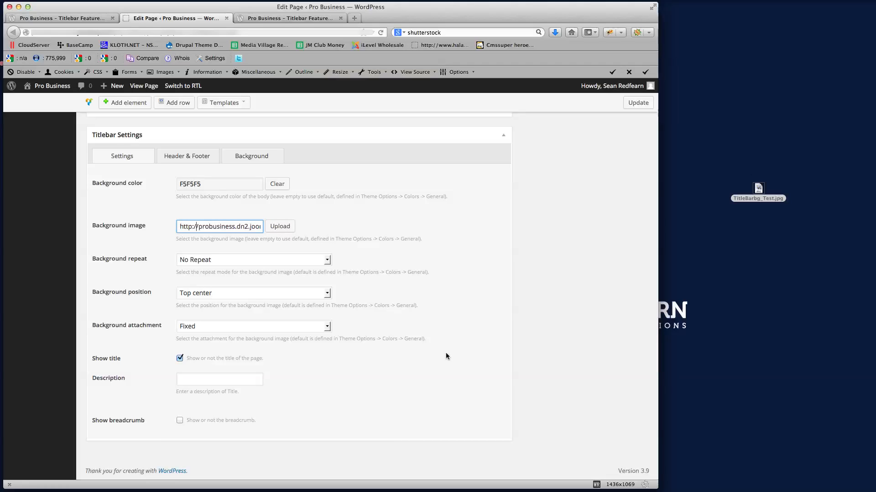
pyautogui.moveTo(445, 356)
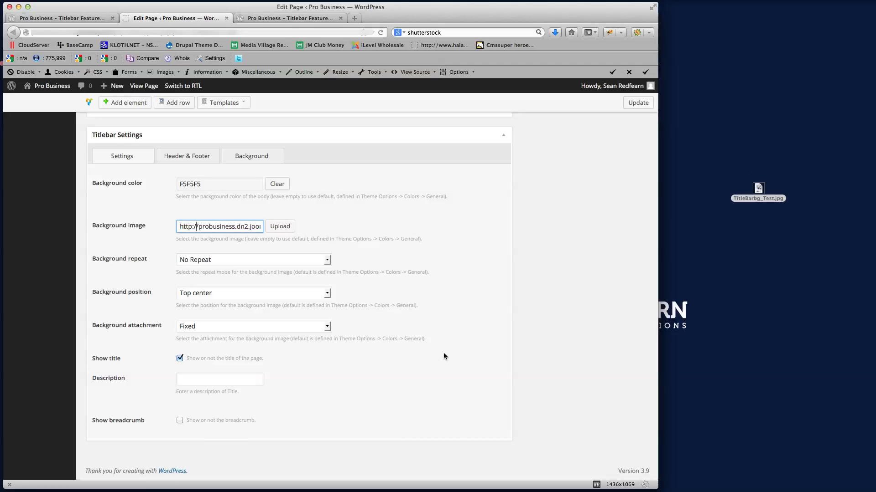